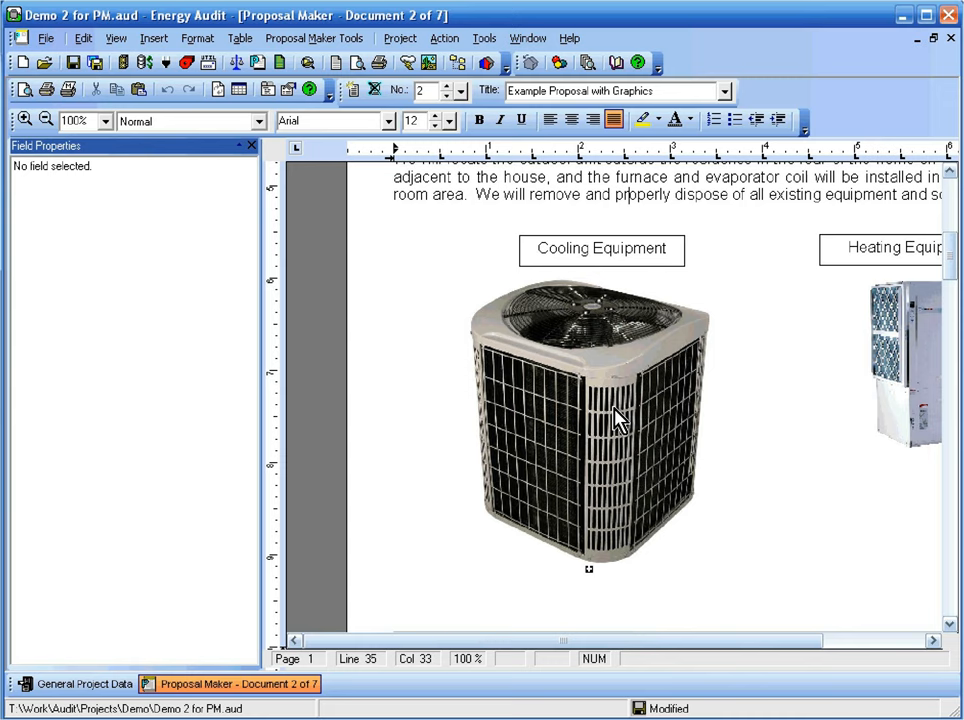
Drag the cooling equipment picture's corner handle upward to make it shorter and squatter.
left_click(590, 420)
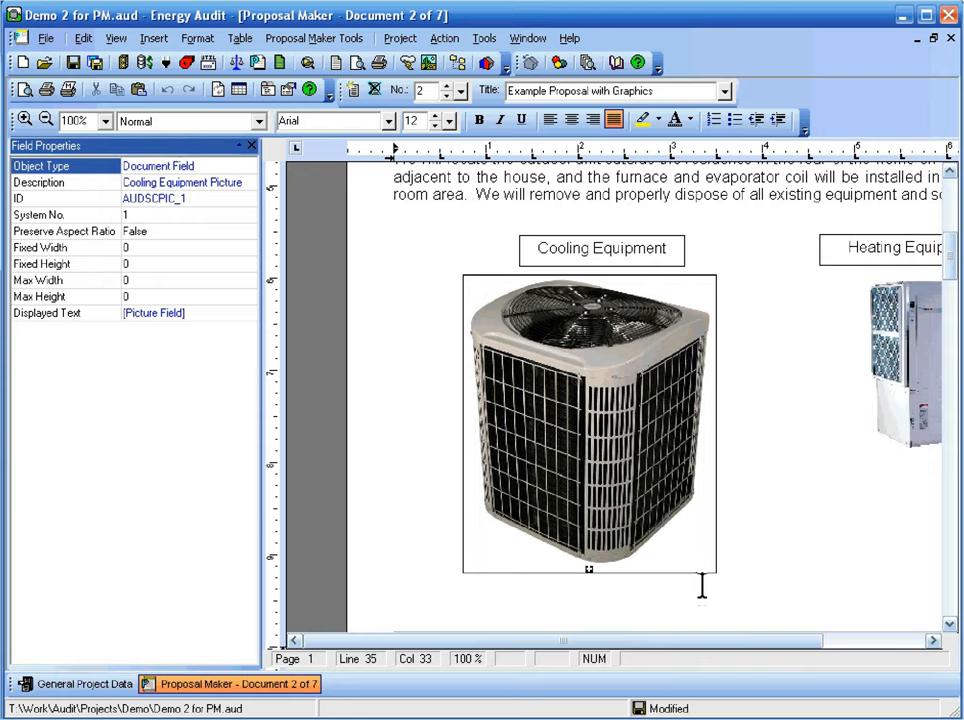
left_click(589, 420)
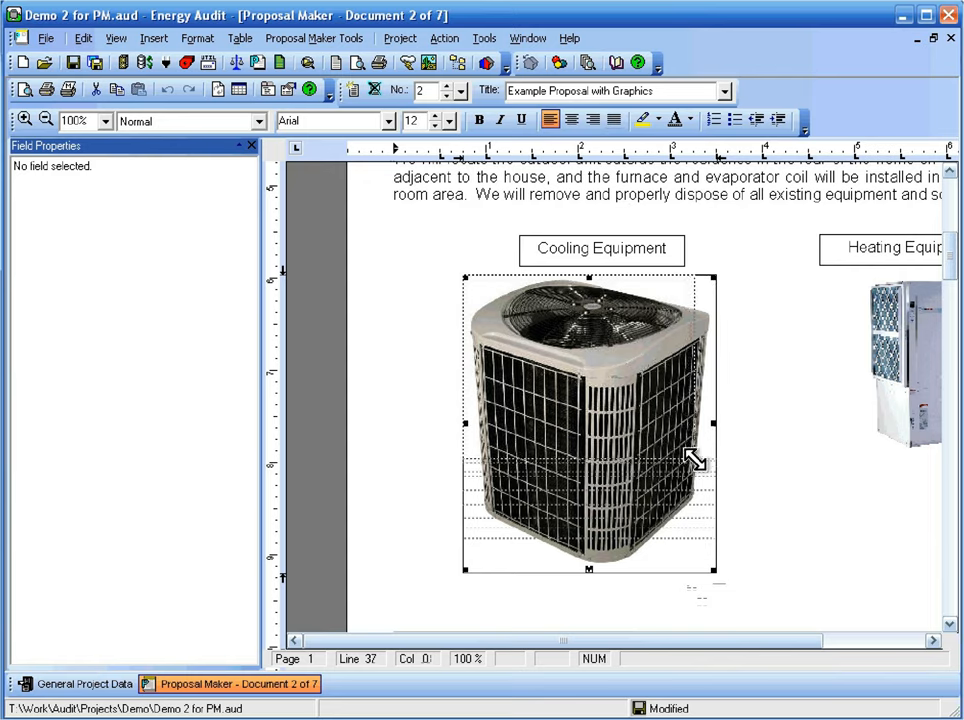
left_click_drag(694, 571, 694, 460)
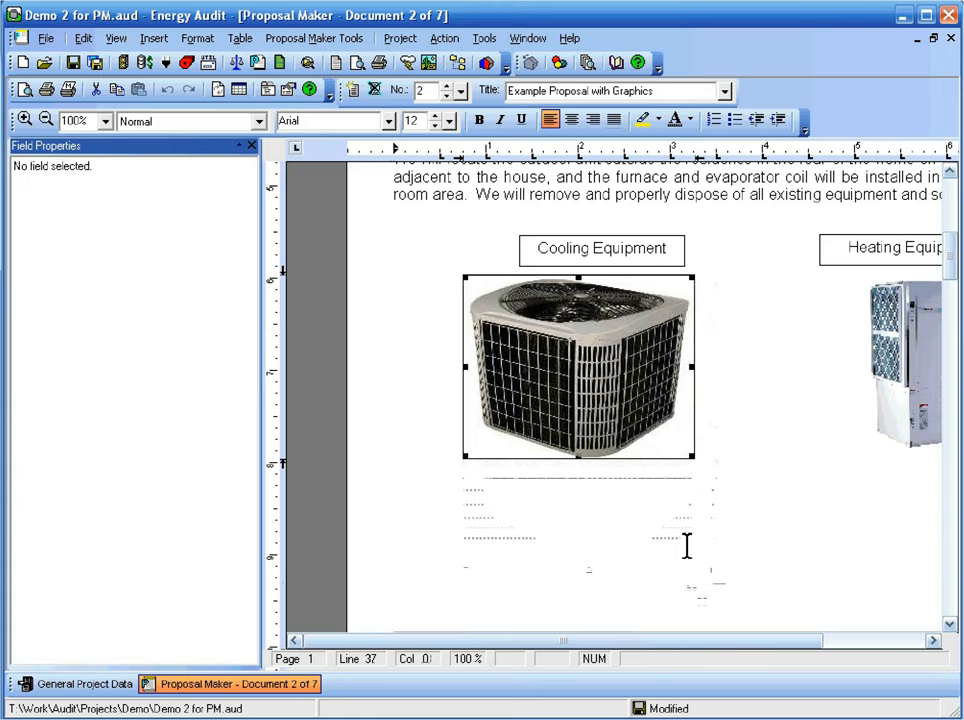
left_click(595, 420)
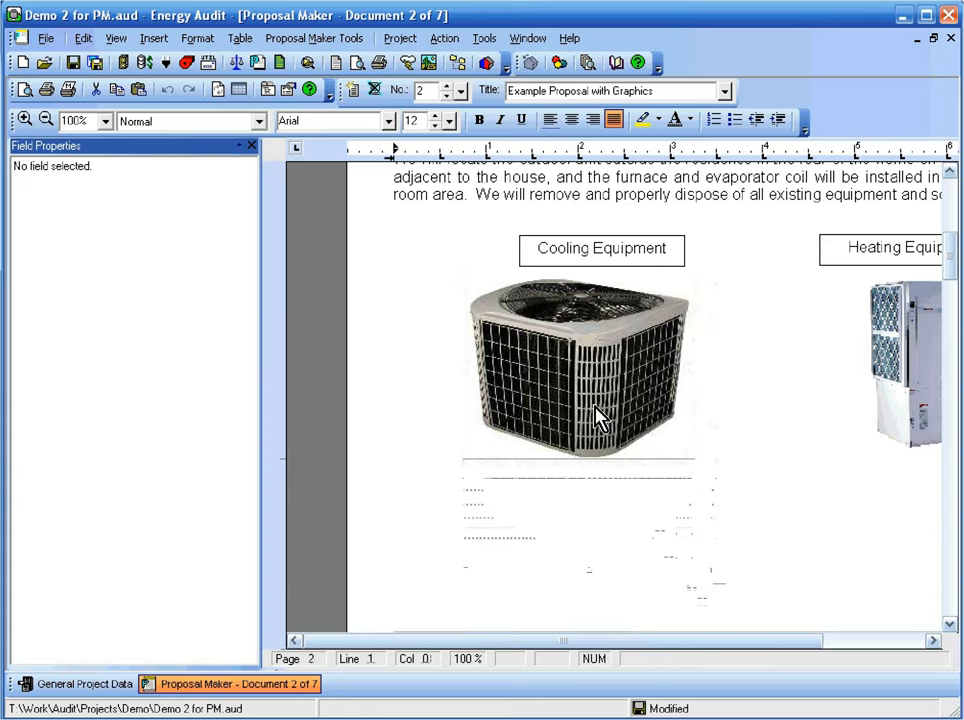
Set the cooling picture's Preserve Aspect Ratio to True and System No. to 2 (First Proposed System).
left_click(578, 365)
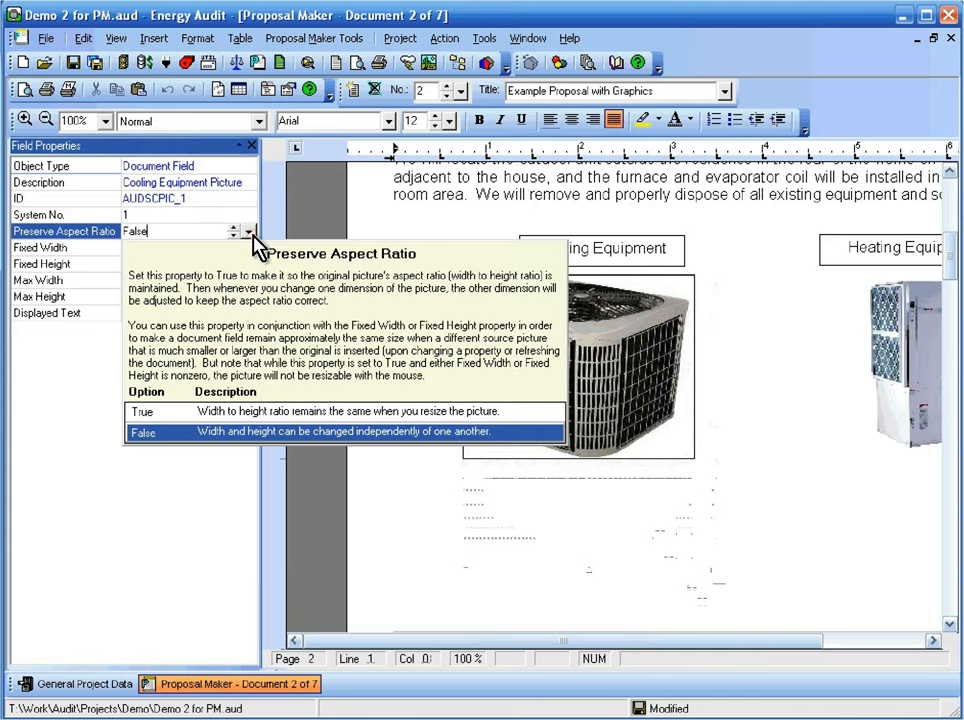
left_click(142, 411)
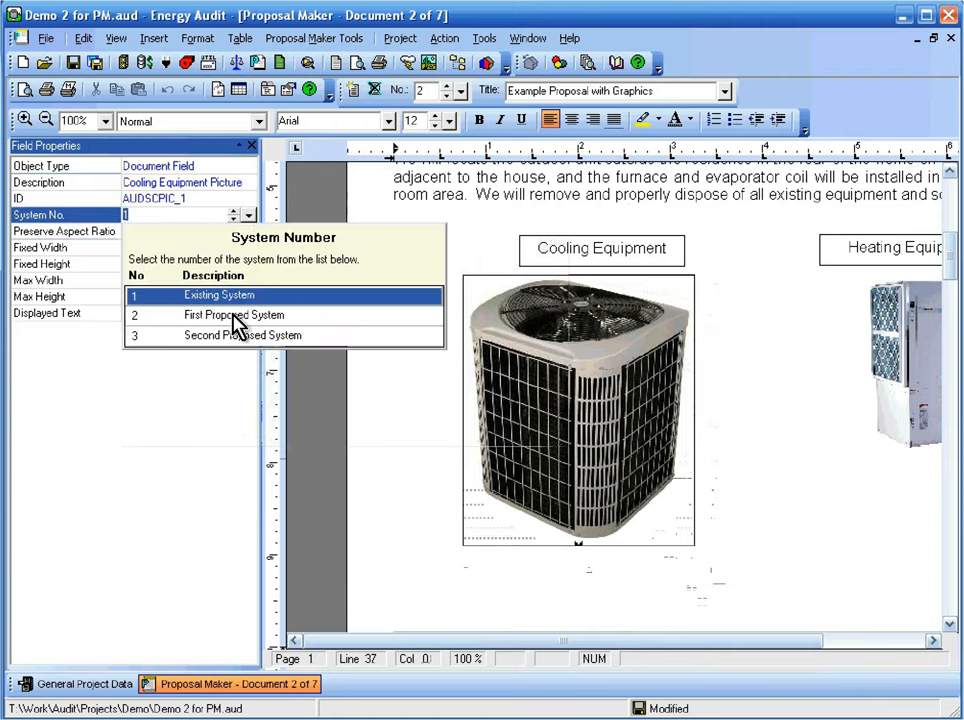
left_click(234, 314)
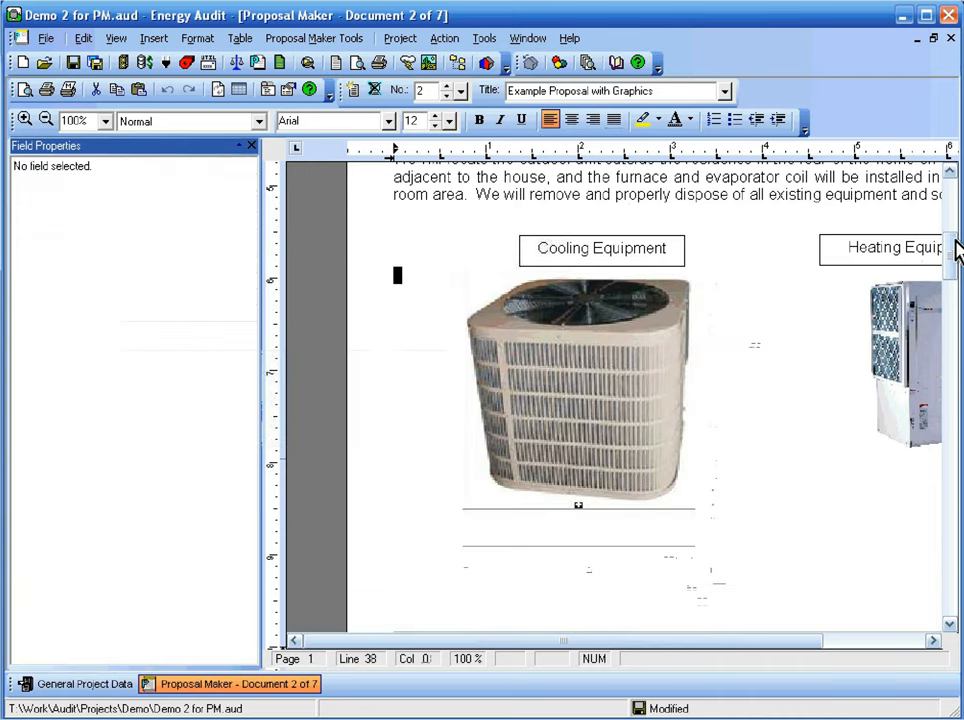
Select the System 1 Cooling Performance graph on the System Performance Graphs page.
scroll("down", 3)
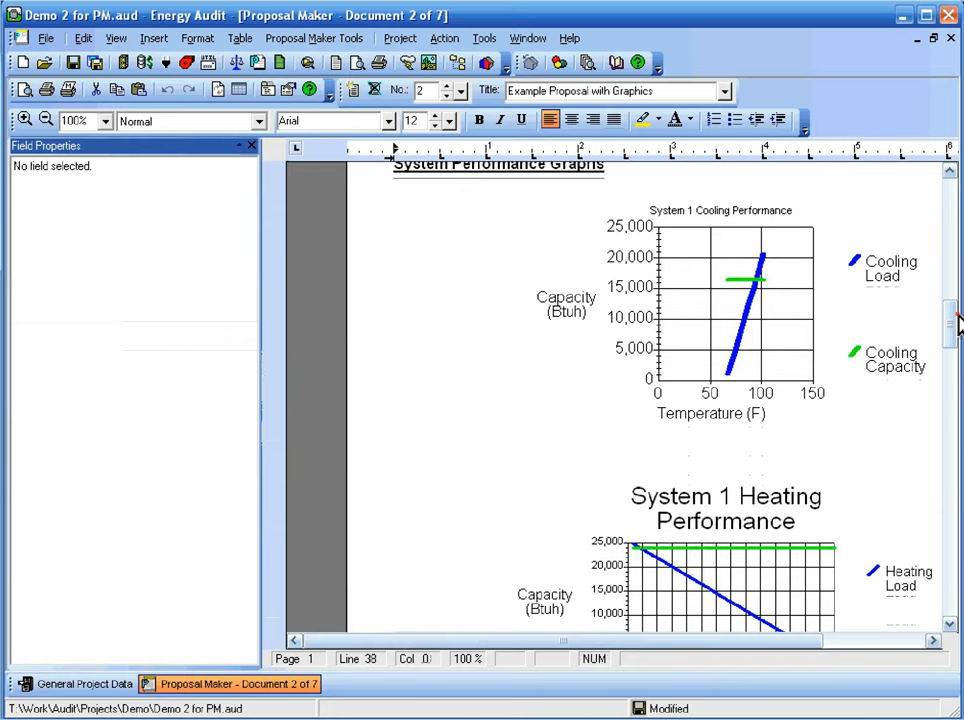
scroll("up", 3)
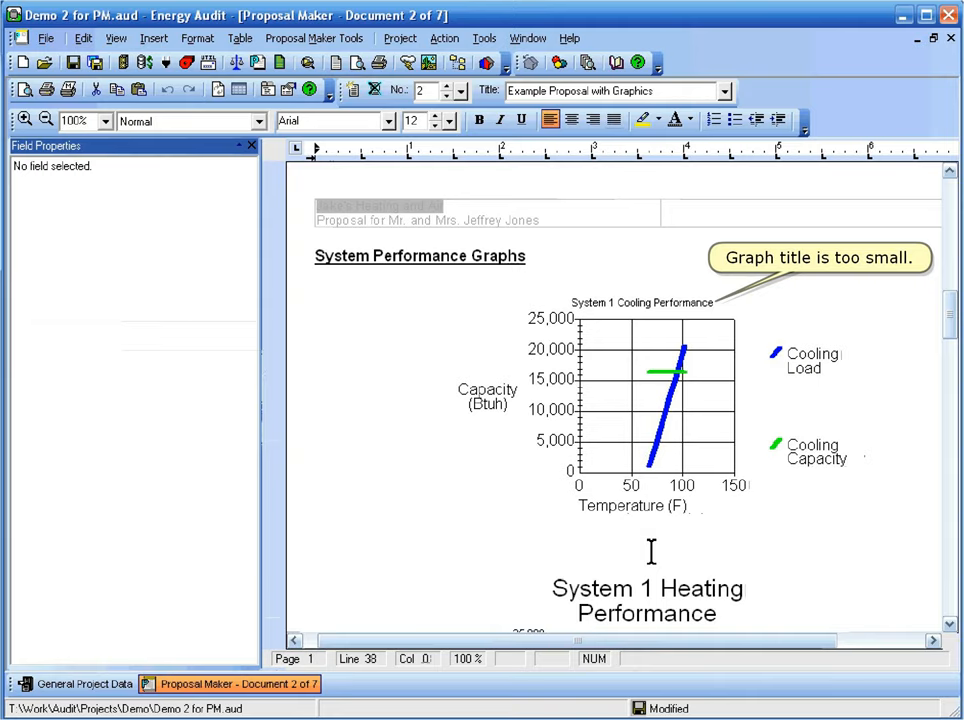
left_click(655, 405)
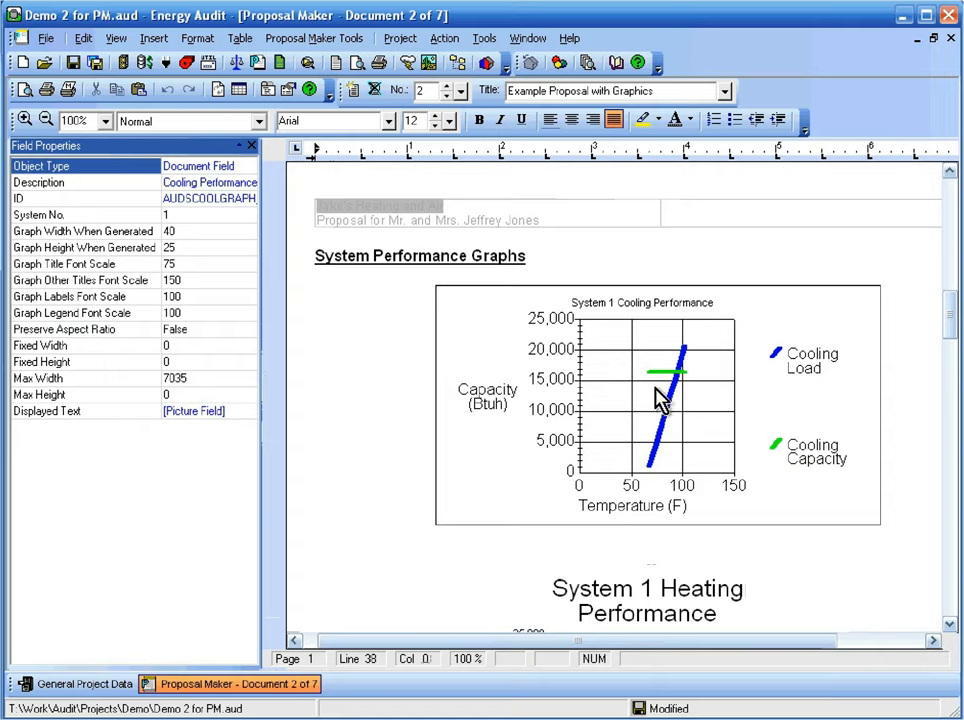
Raise the cooling graph's Graph Title Font Scale from 75 to 175.
left_click(85, 263)
type("125")
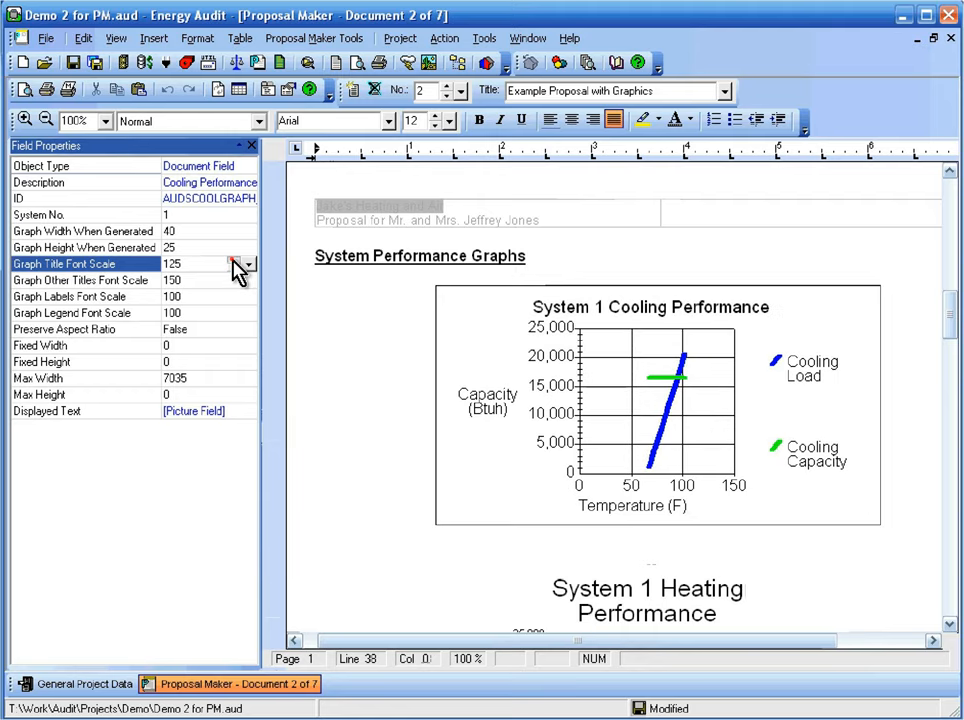
left_click(245, 259)
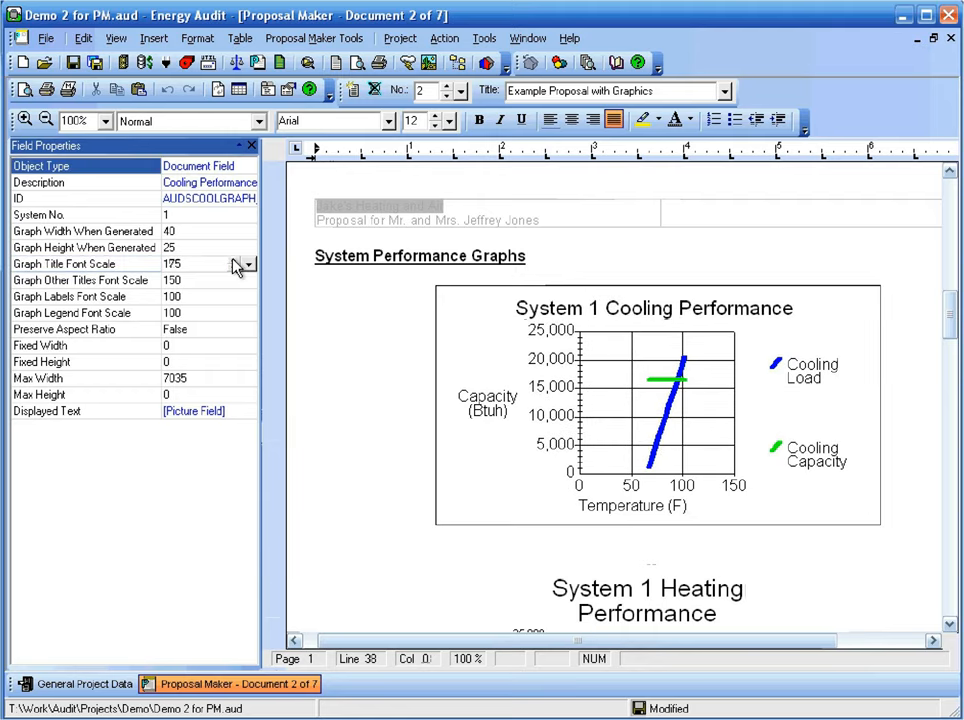